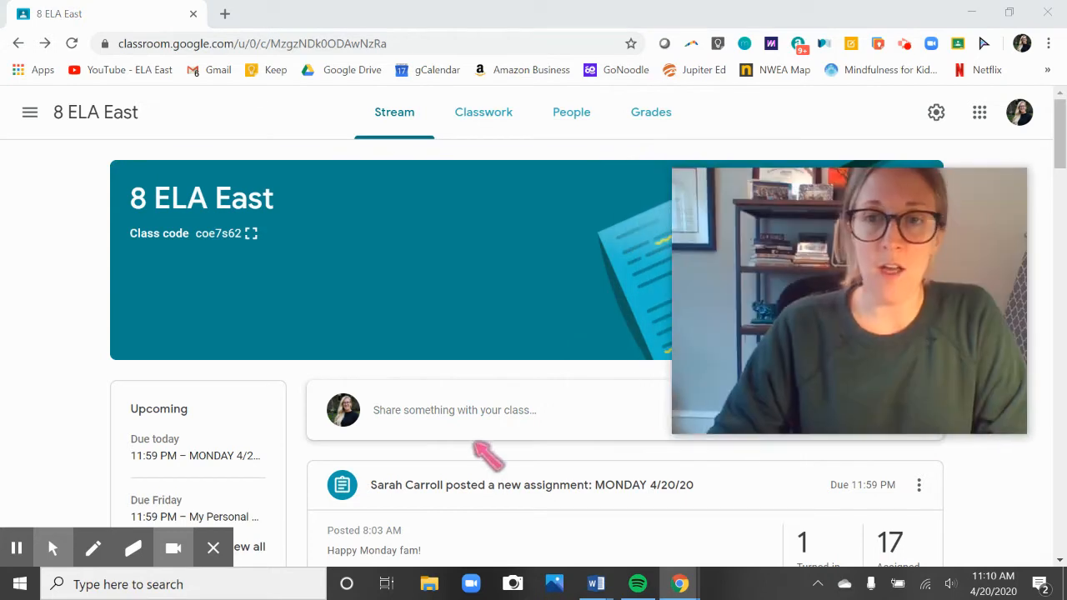
Go to the 8 ELA East Classwork listing and open the 6/8th Grade CW 4/21/20 worksheet
scroll(down, 3)
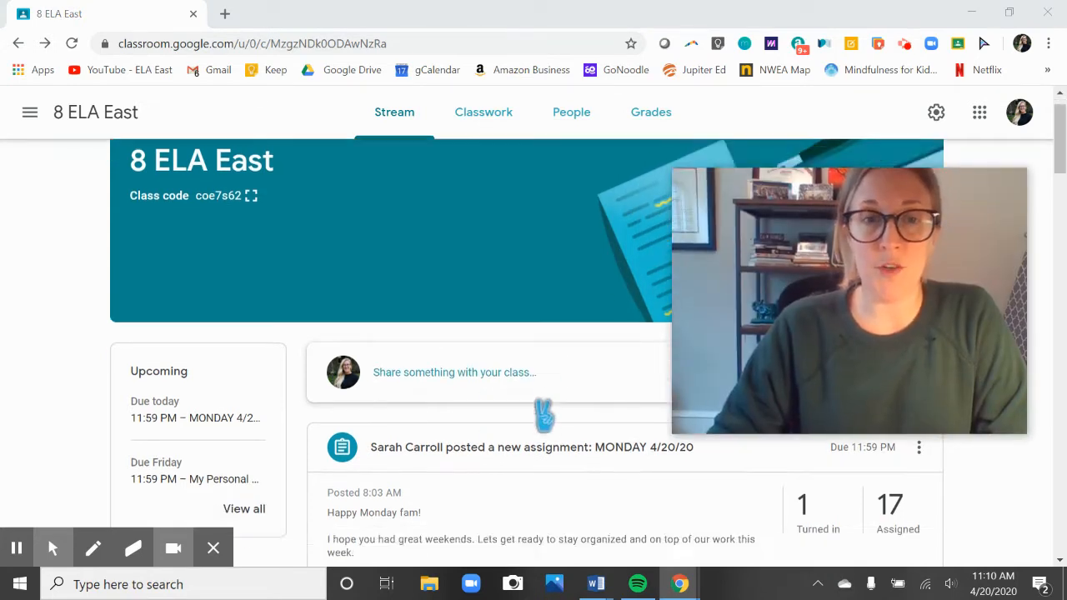
scroll(down, 3)
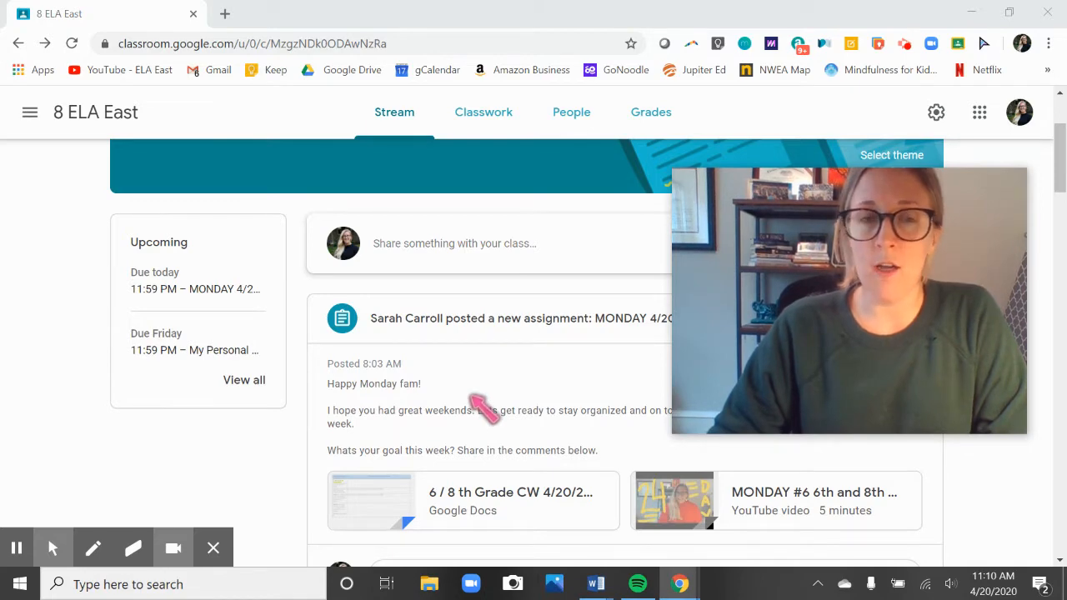
scroll(down, 3)
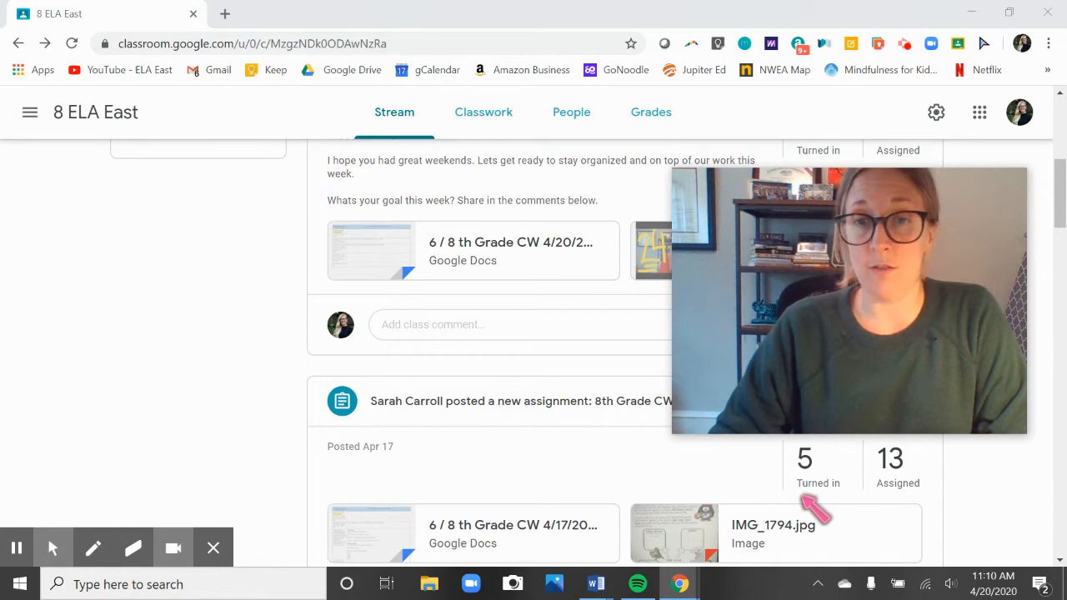
scroll(down, 3)
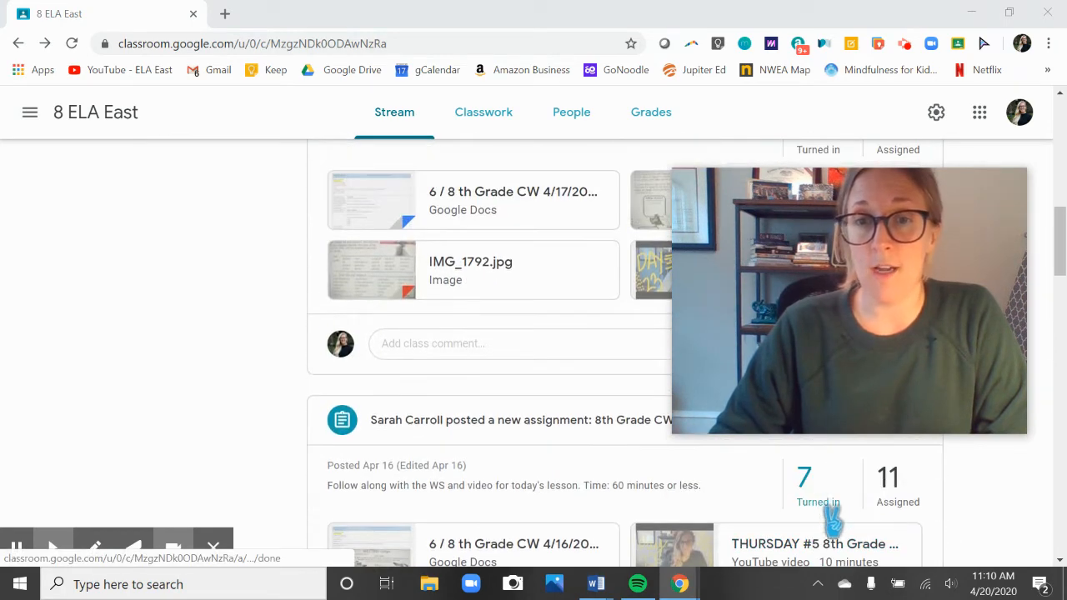
scroll(down, 3)
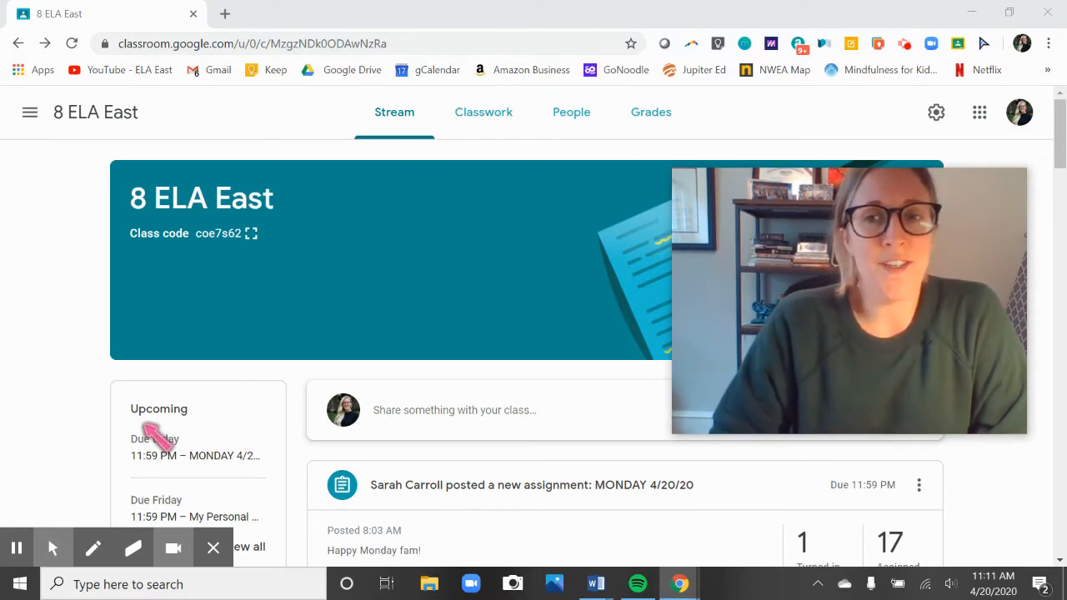
mouse_move(225, 430)
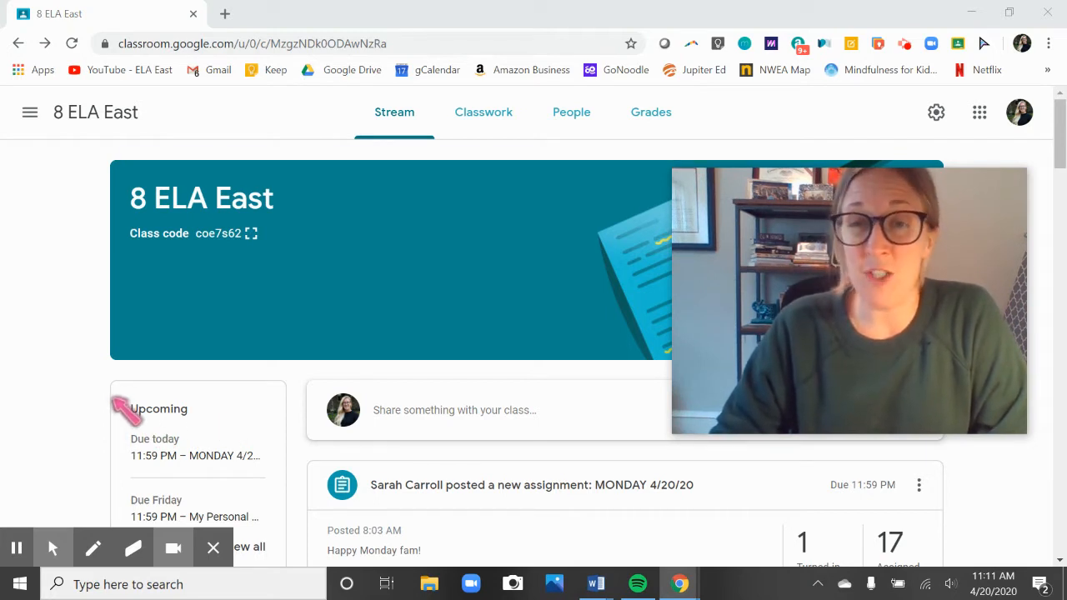
click(483, 112)
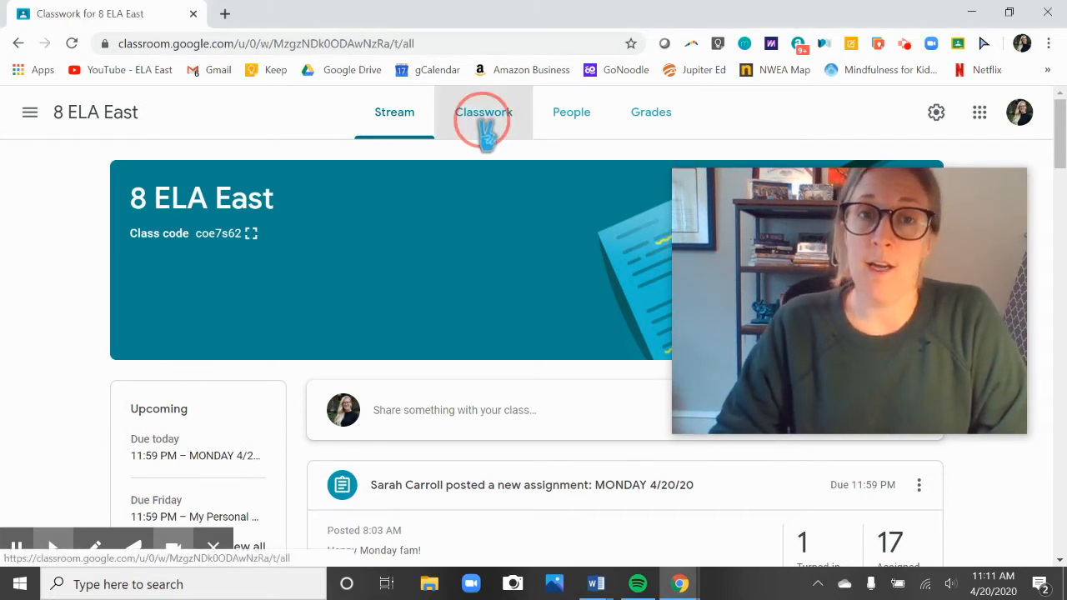
click(483, 111)
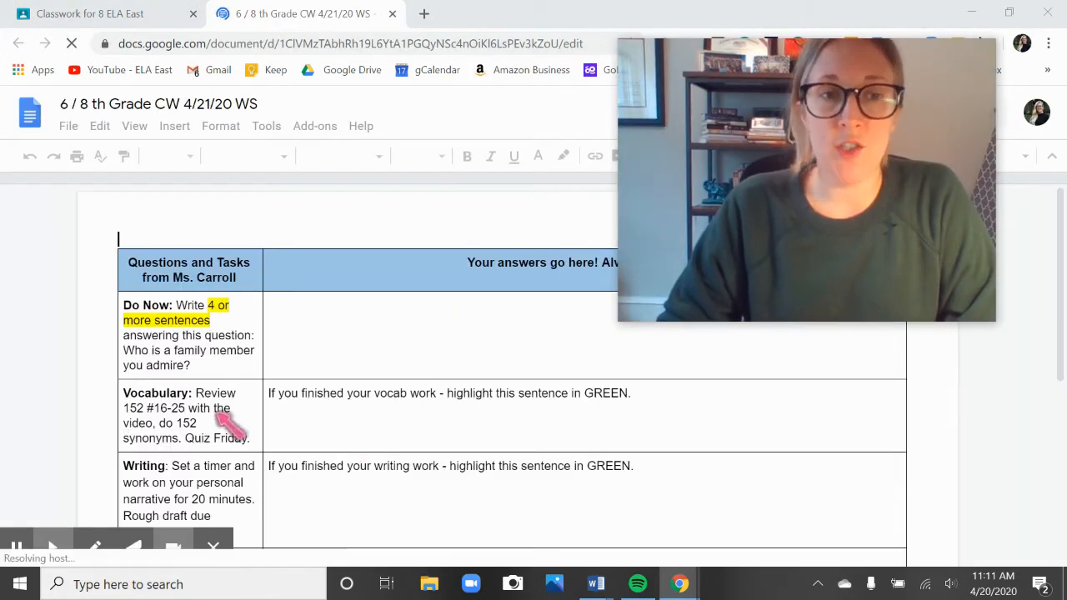
scroll(down, 3)
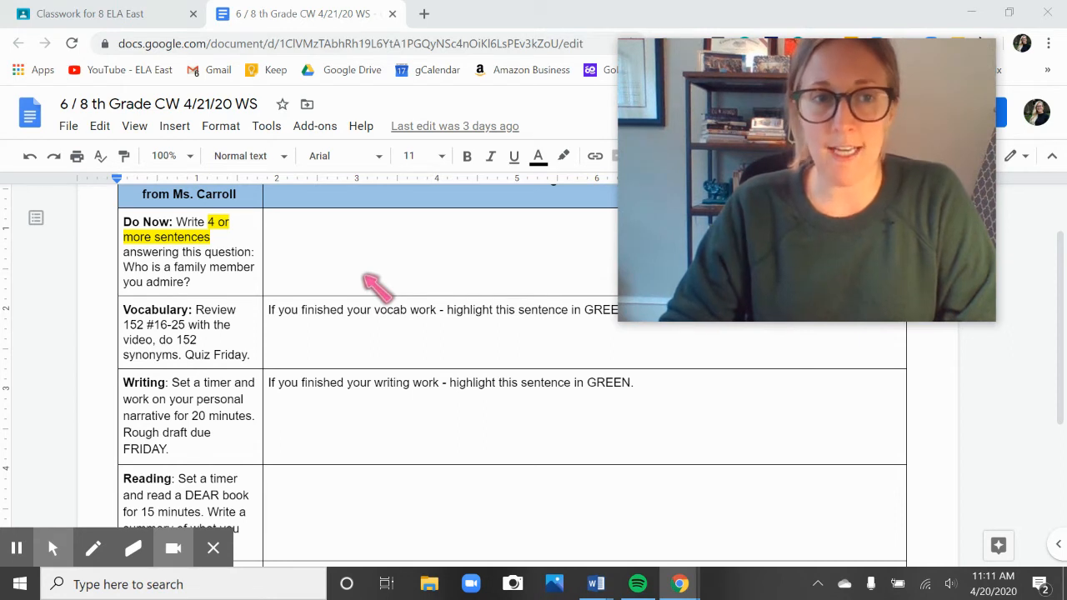
mouse_move(470, 333)
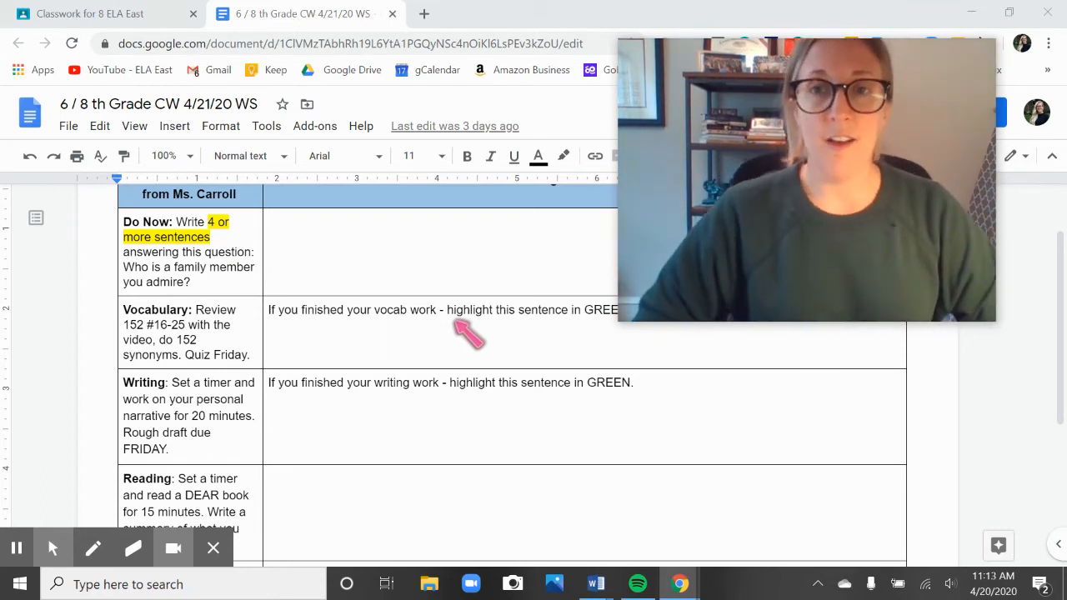
scroll(down, 3)
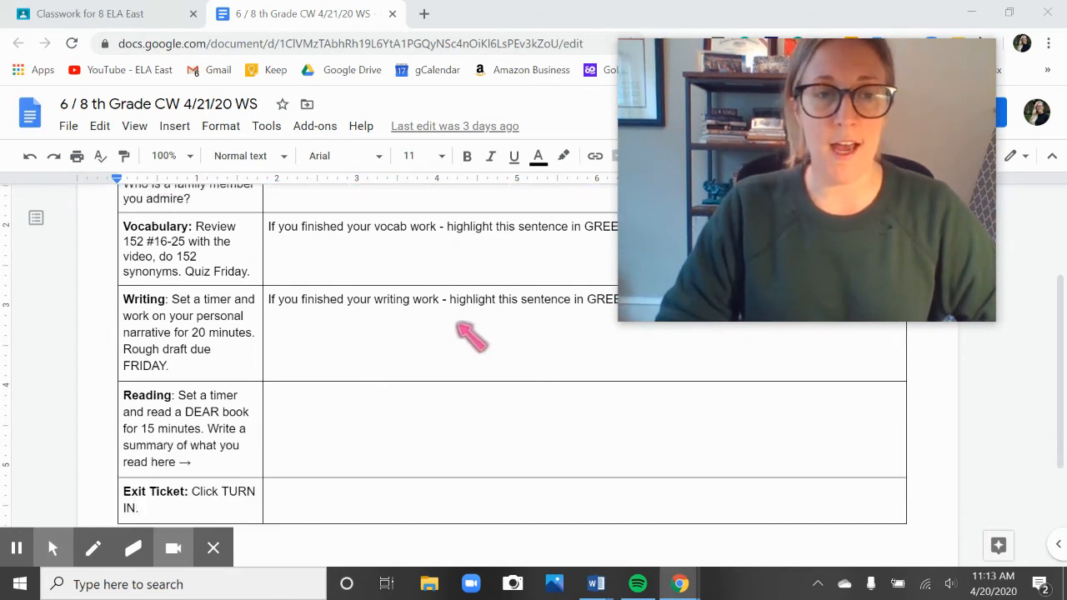
Highlight the Writing task directions, then return to the 8 ELA East Classwork listing
drag(170, 299, 169, 365)
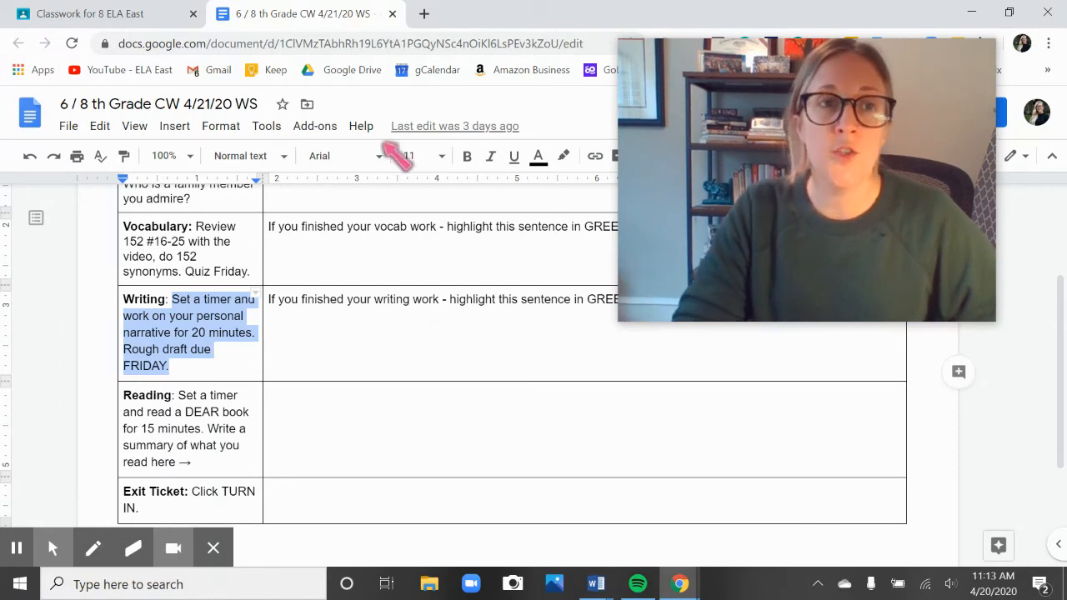
click(100, 13)
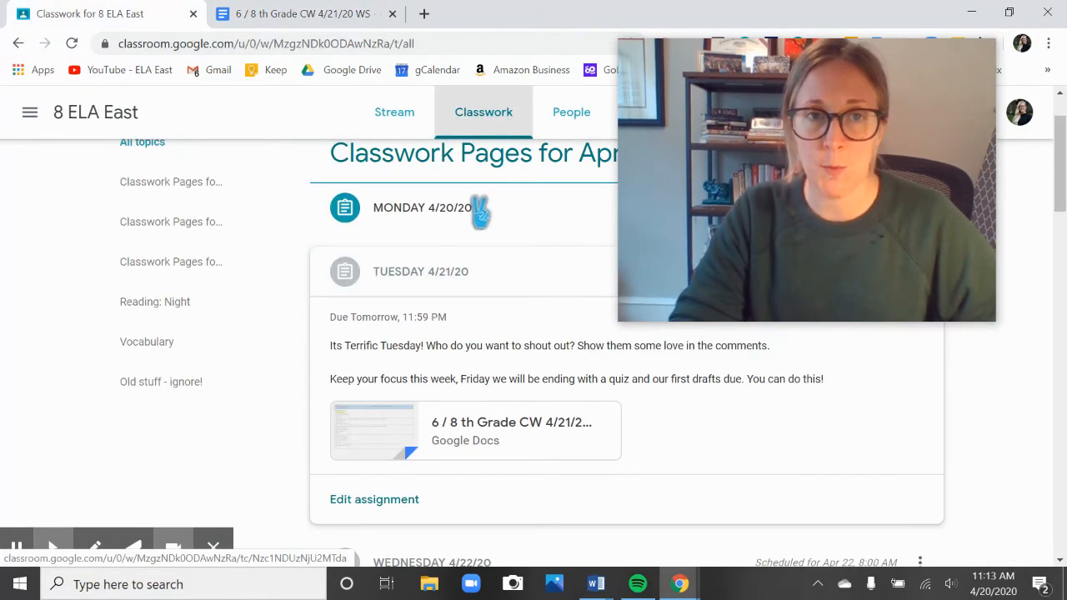
Open the My Personal Narrative document from the Tuesday 4/21 assignment
scroll(down, 3)
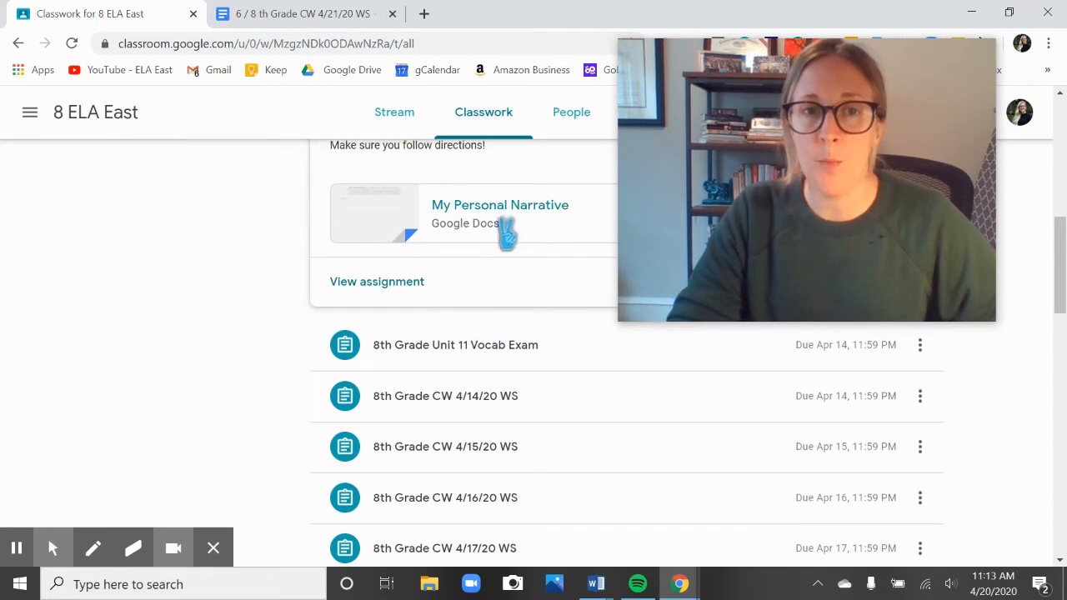
click(470, 214)
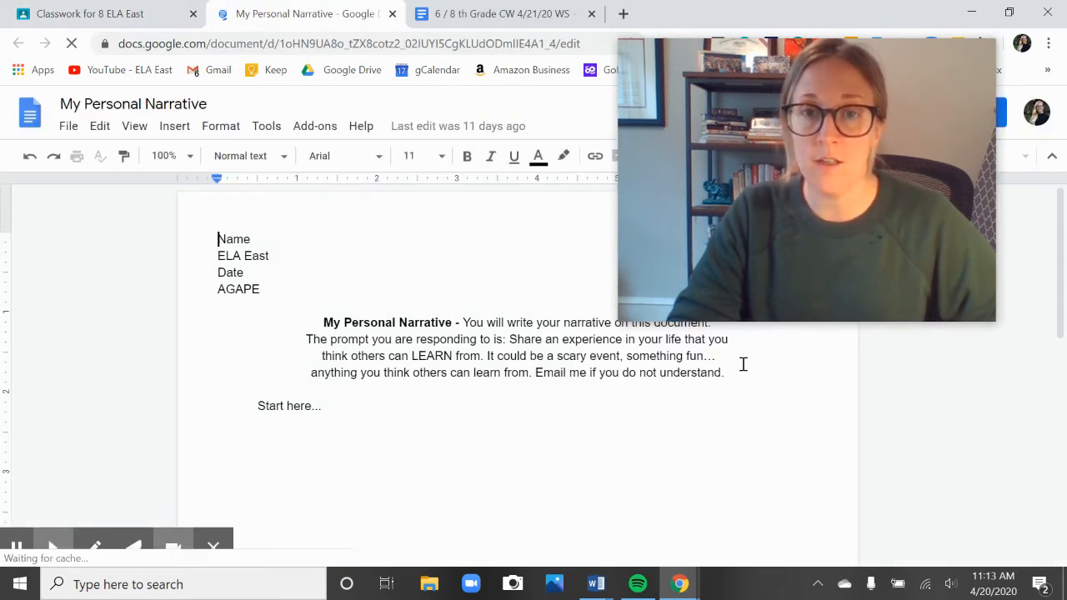
drag(306, 340, 723, 374)
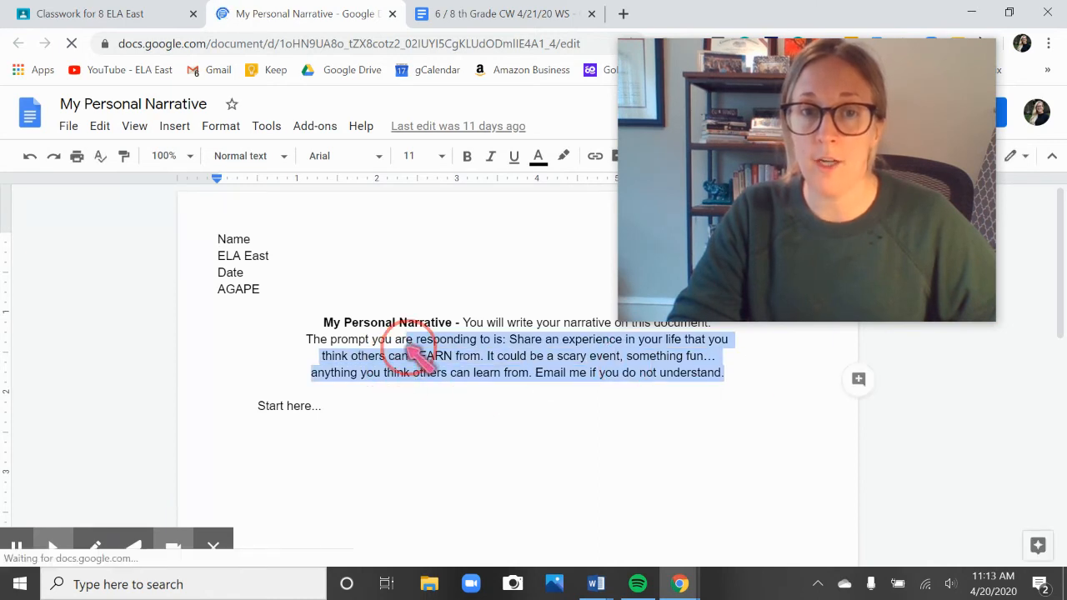
click(322, 406)
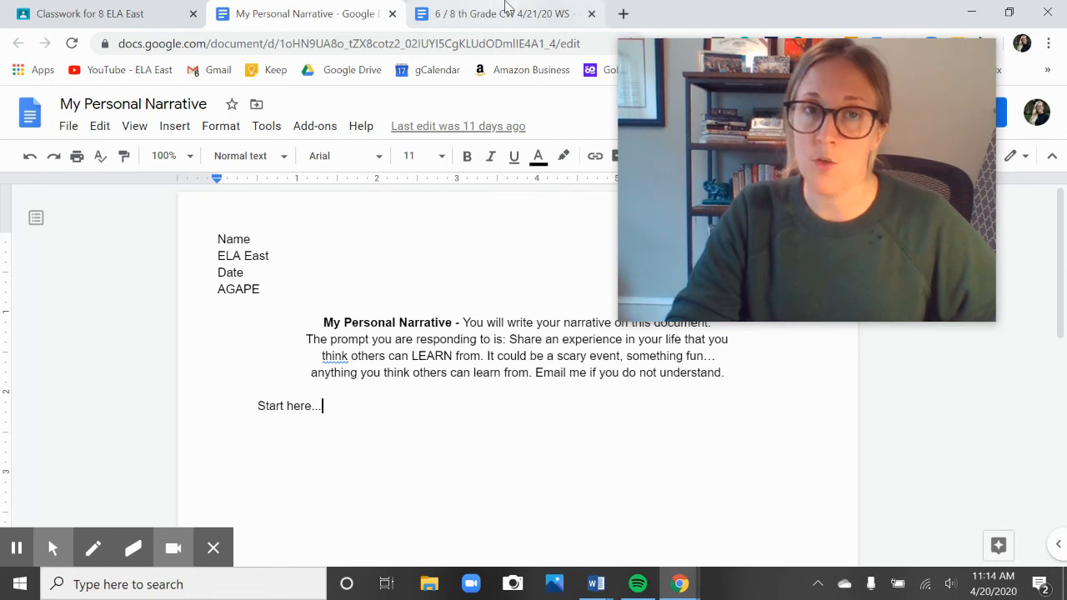
Switch back to the 4/21/20 worksheet and scroll to the Reading and Exit Ticket rows
click(500, 13)
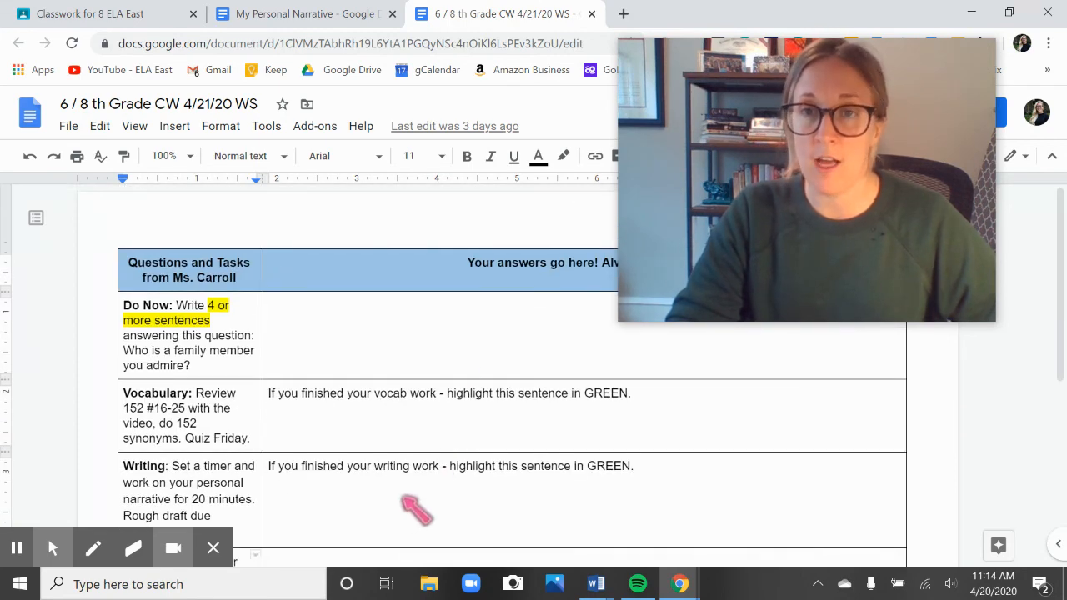
mouse_move(450, 463)
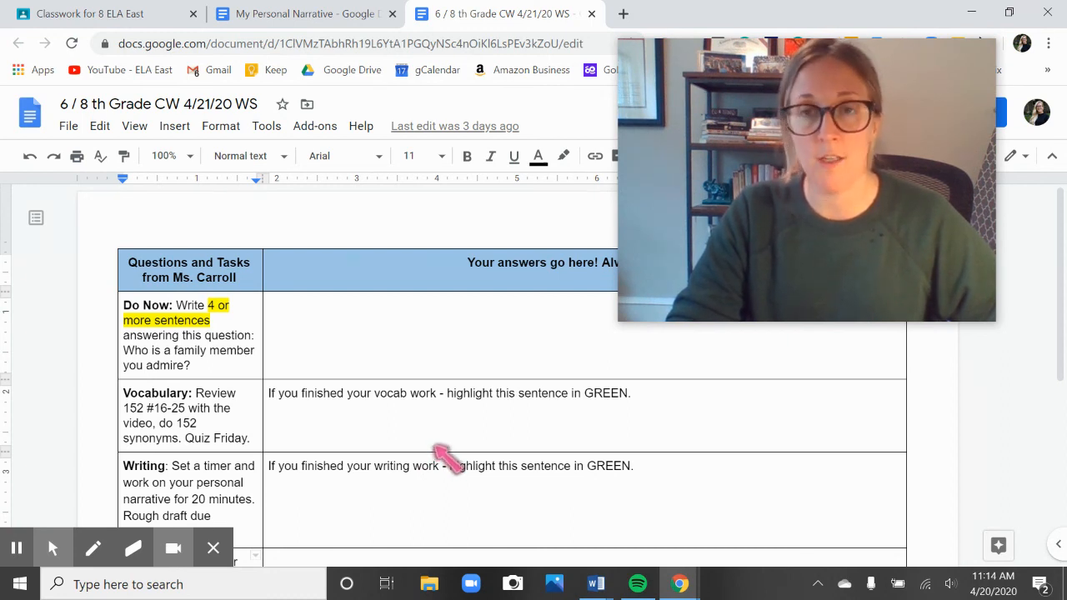
scroll(down, 3)
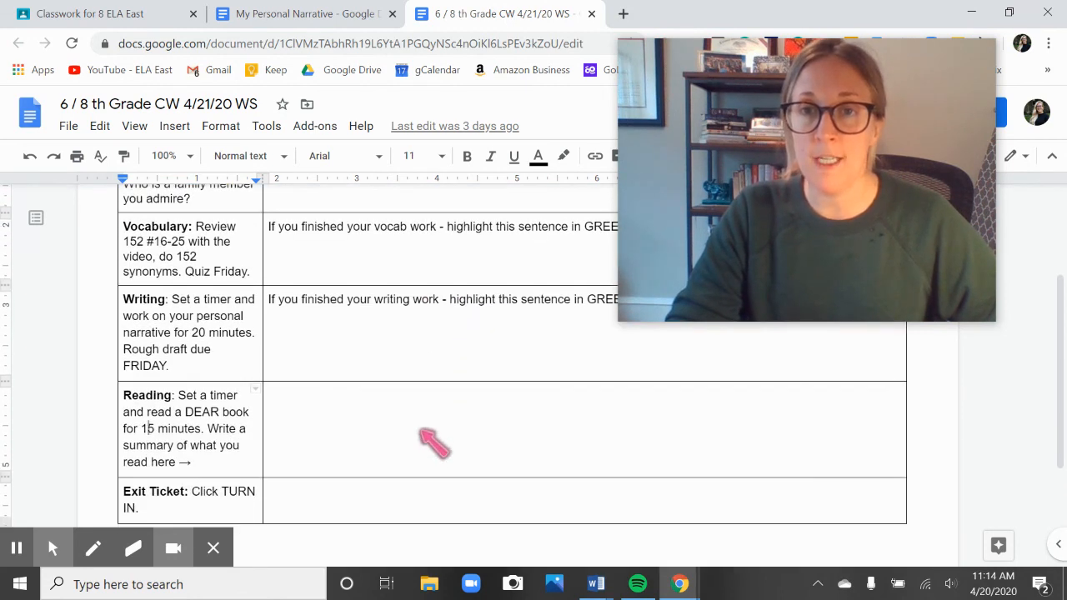
mouse_move(630, 397)
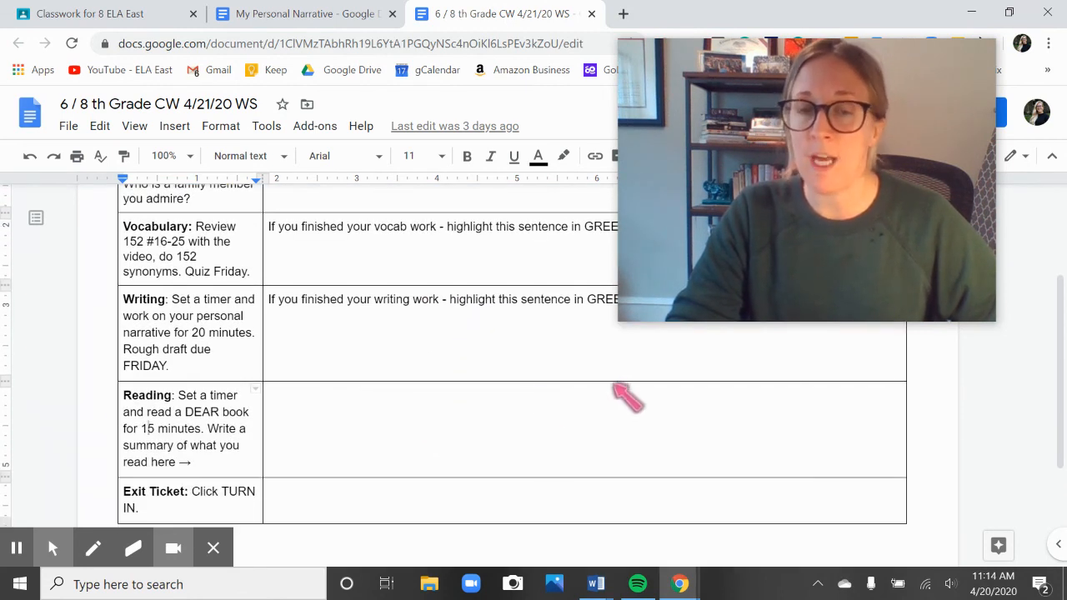